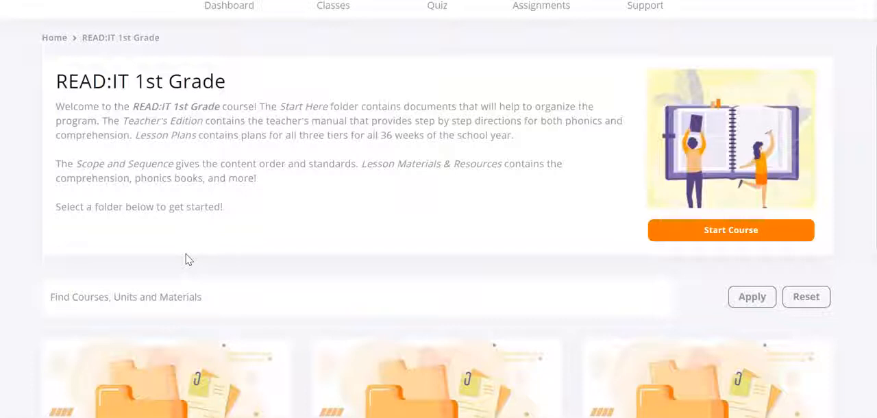
- Open the 00 - START HERE folder and browse its tutorial PDF and document tiles
scroll("down", 3)
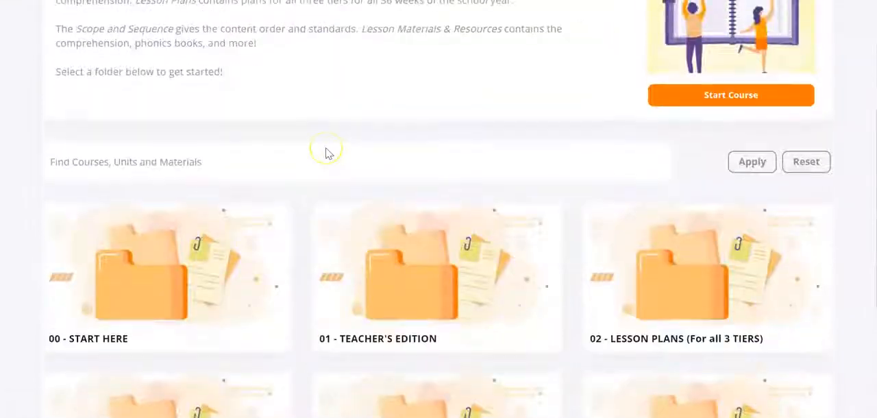
scroll("down", 3)
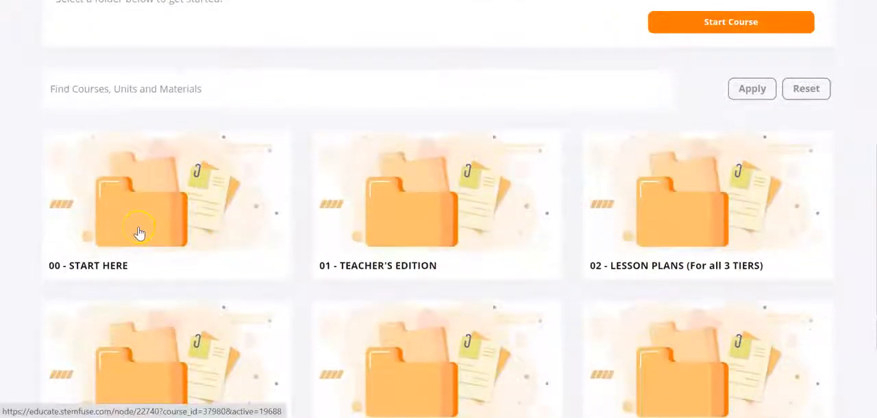
left_click(140, 230)
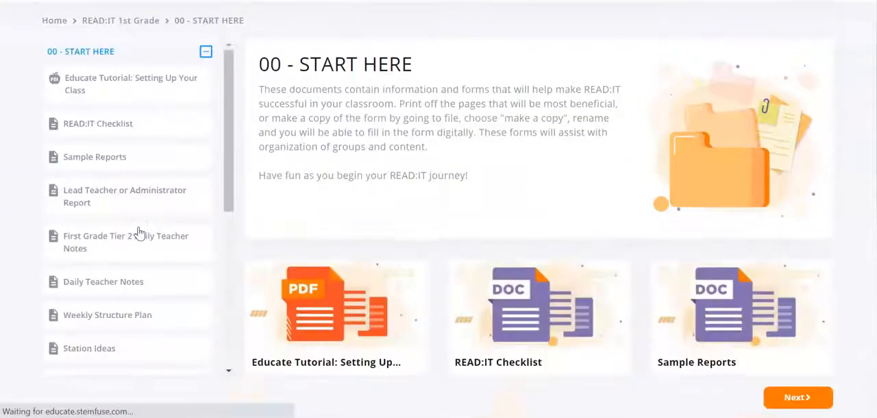
mouse_move(384, 240)
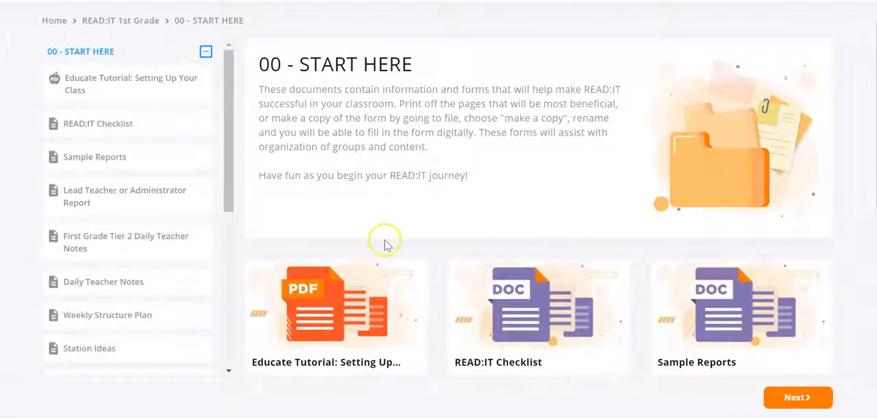
scroll("down", 3)
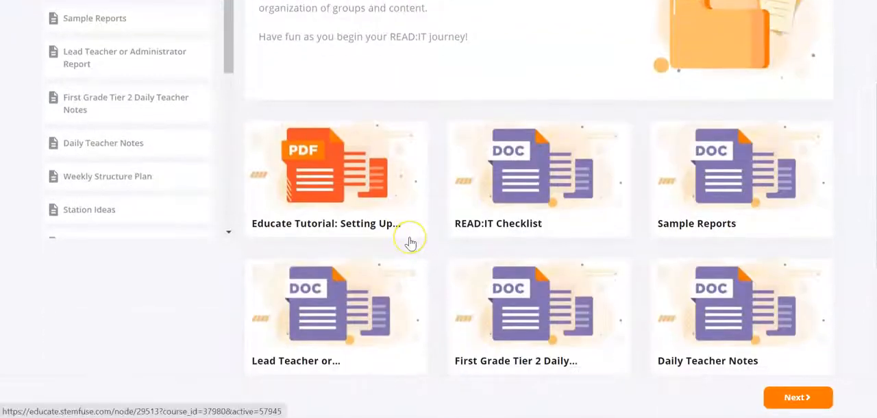
mouse_move(477, 238)
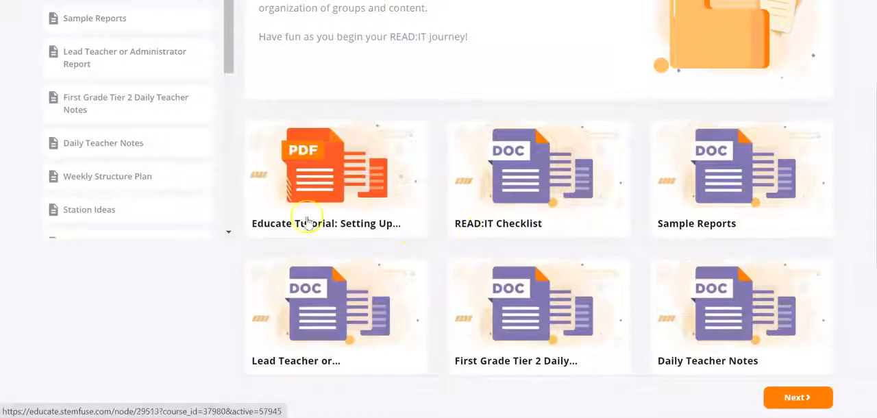
mouse_move(416, 258)
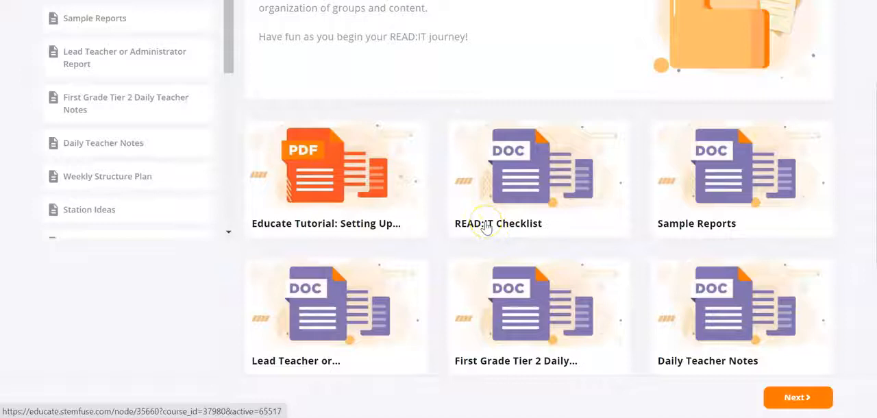
mouse_move(528, 332)
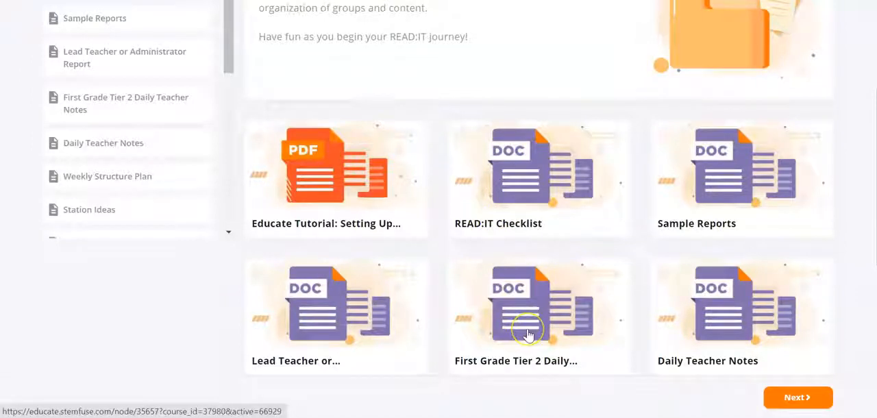
scroll("down", 3)
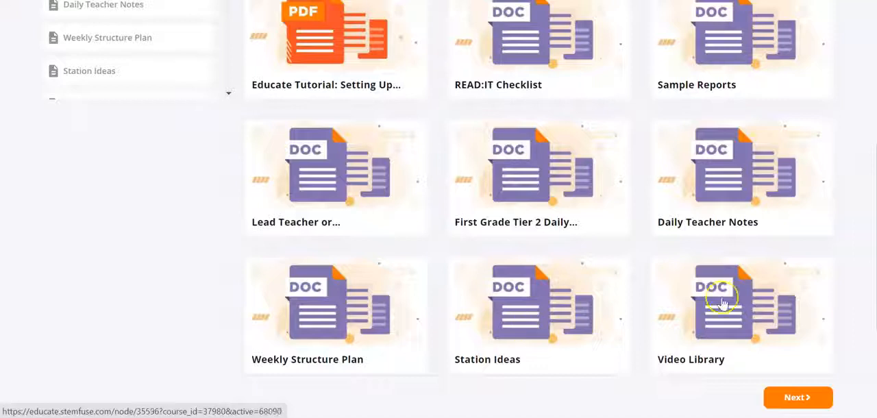
mouse_move(720, 222)
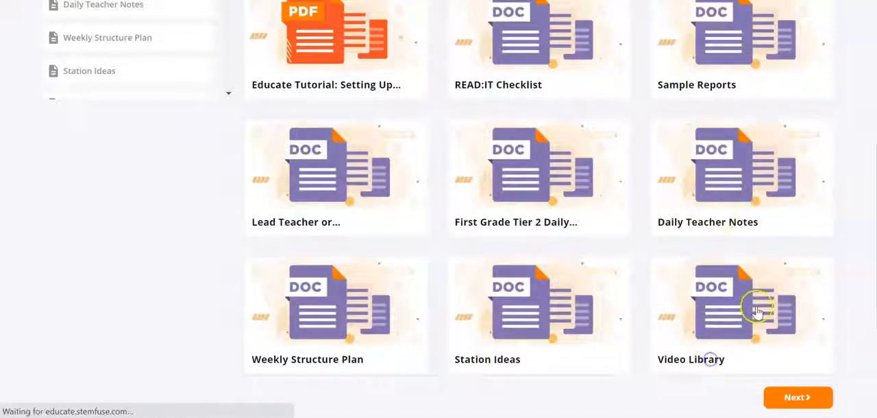
- Open the Video Library resource's Google Doc and look over its linked tutorial video list
left_click(743, 308)
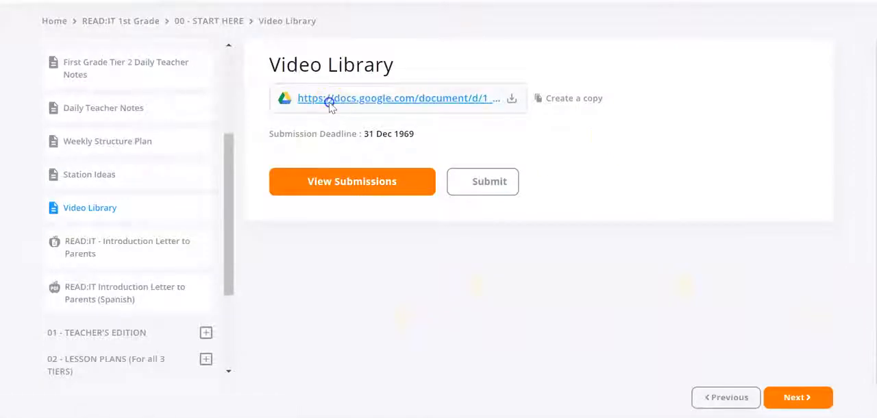
left_click(396, 99)
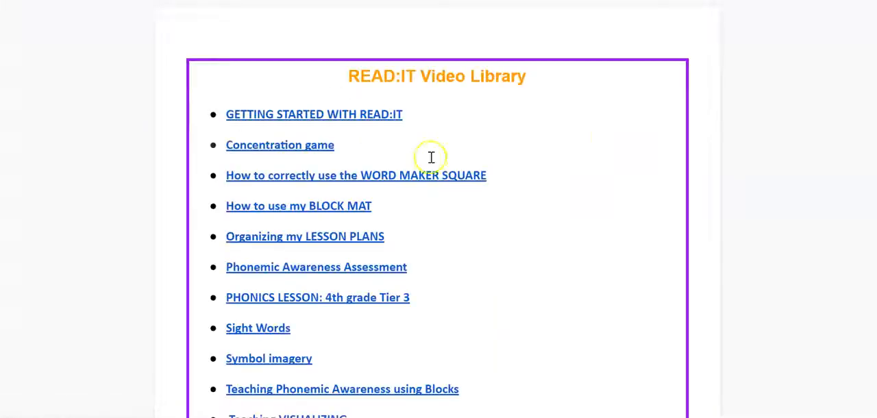
scroll("down", 3)
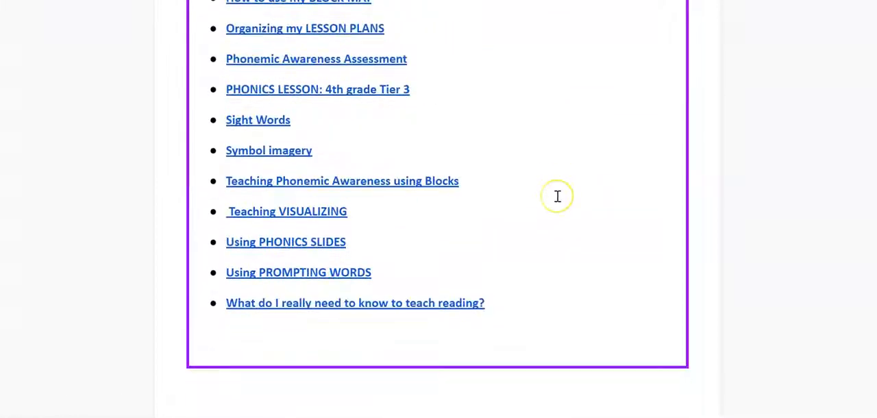
scroll("up", 3)
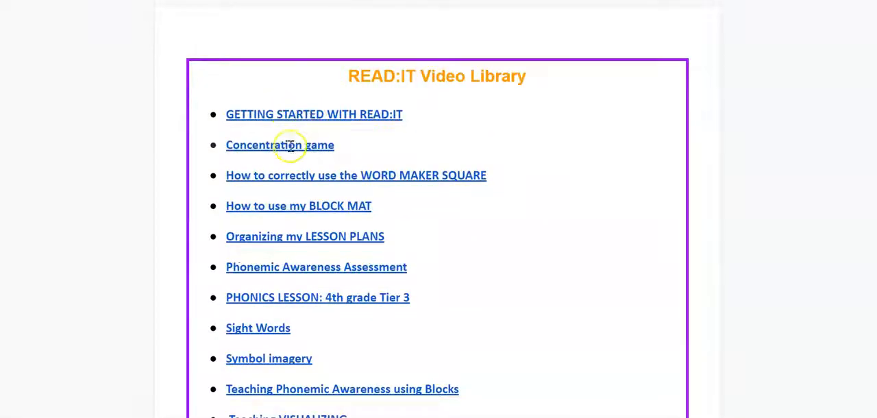
mouse_move(318, 175)
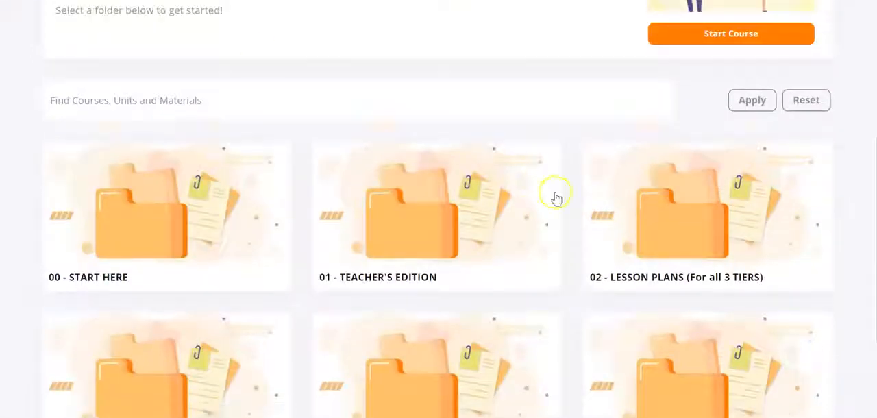
mouse_move(422, 231)
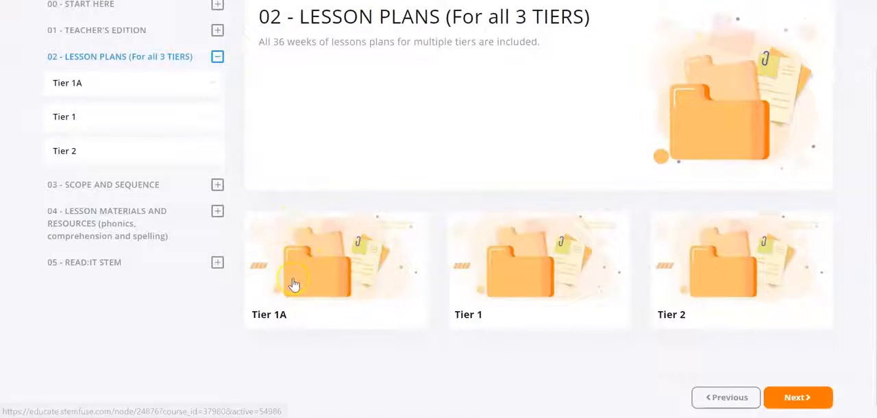
mouse_move(504, 332)
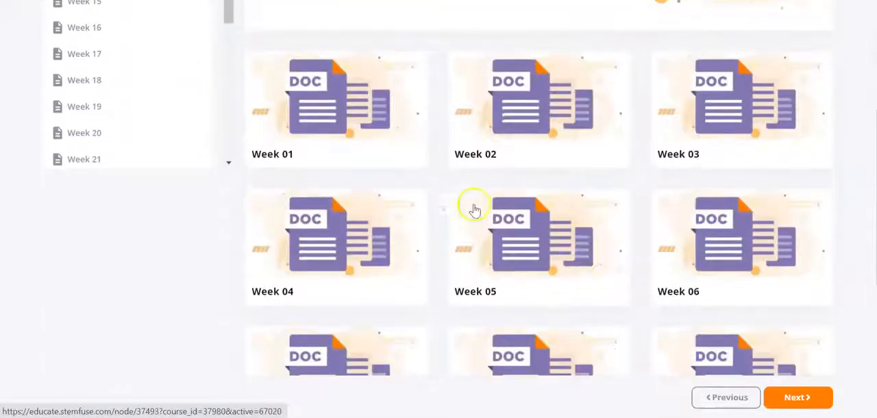
- Scroll the Tier 2 week tiles toward the Week 01 lesson plan
scroll("down", 3)
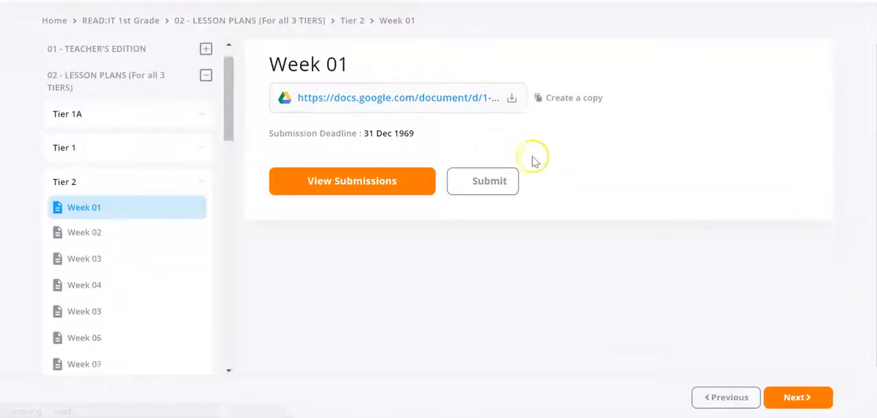
- View the Tier Two/Week One plan's phonics and comprehension/vocabulary tables in Google Docs
left_click(398, 97)
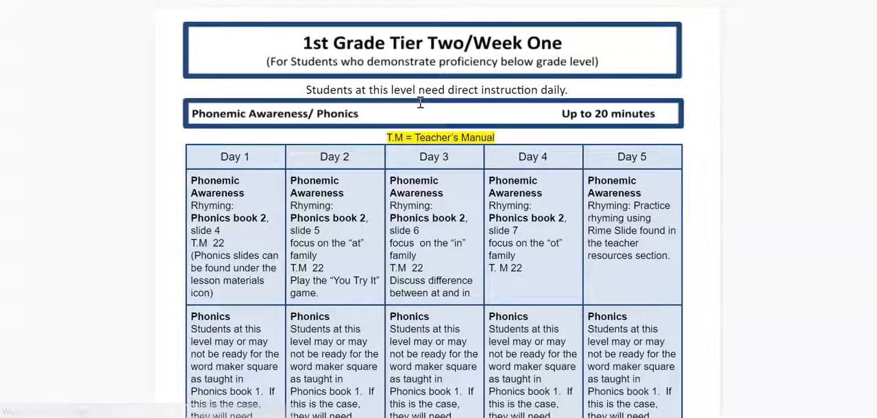
scroll("down", 3)
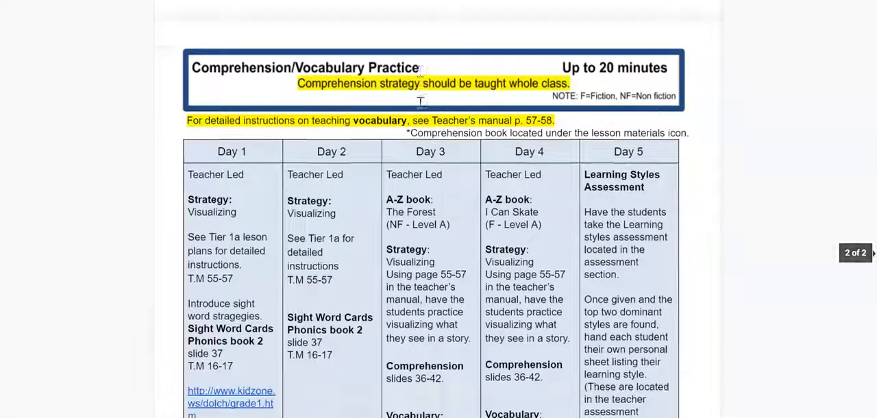
scroll("down", 3)
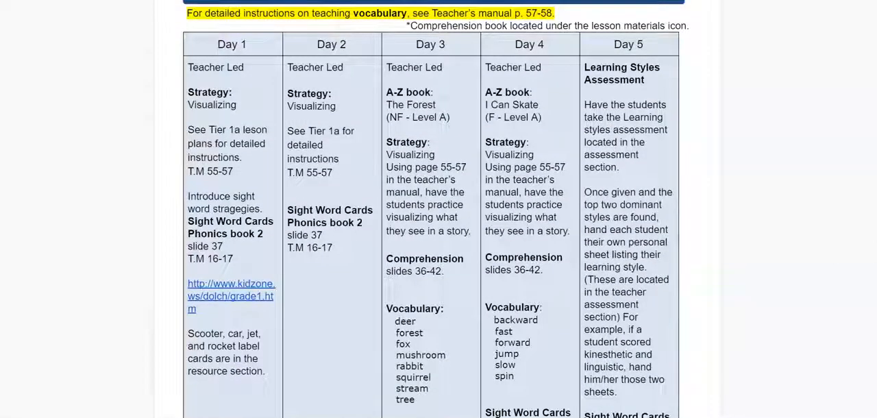
mouse_move(271, 167)
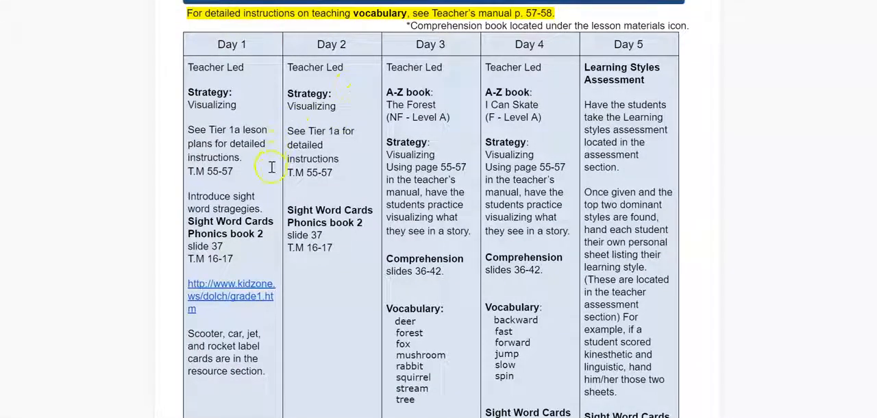
mouse_move(252, 188)
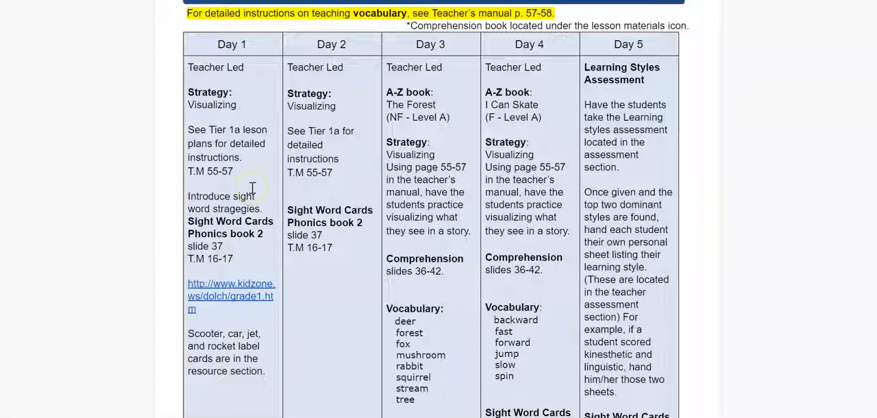
scroll("down", 3)
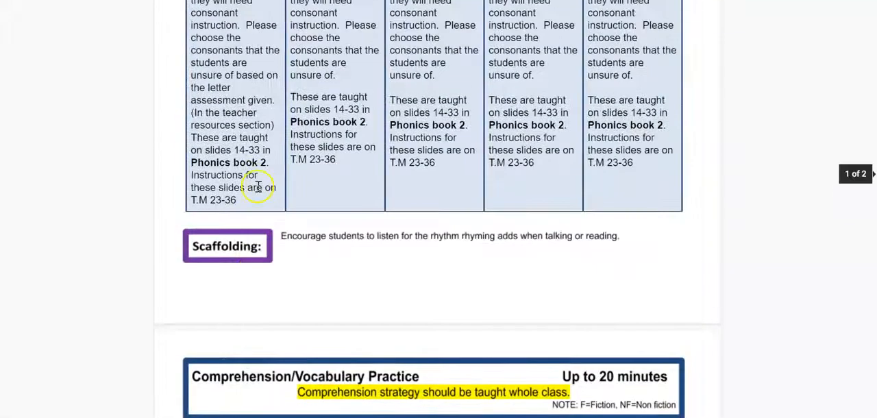
scroll("up", 3)
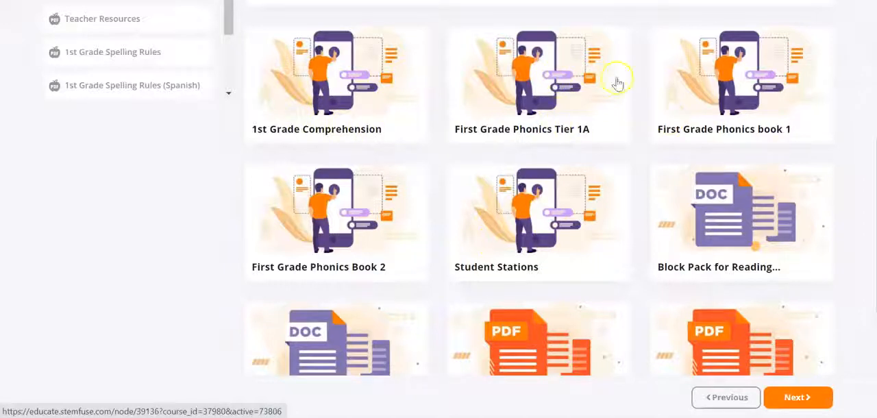
mouse_move(712, 150)
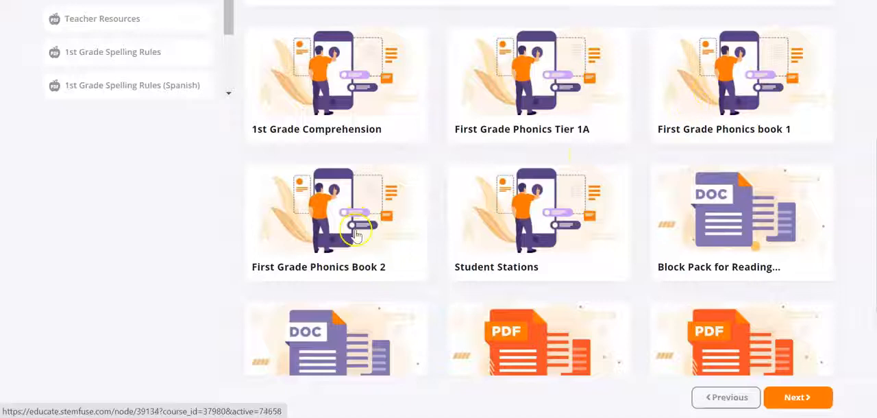
mouse_move(370, 185)
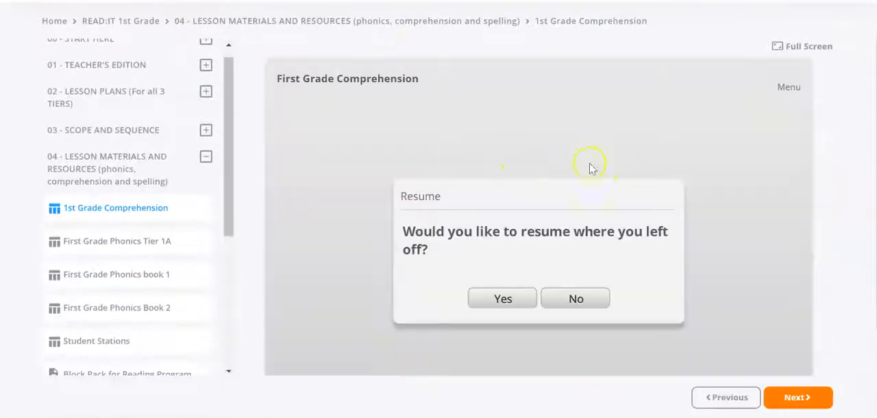
- Start the First Grade Comprehension slides fresh and jump to the Cause and Effect slide
left_click(576, 299)
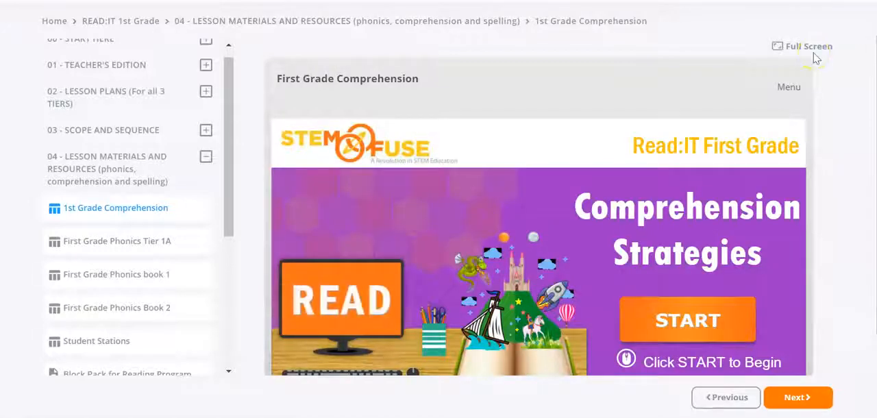
left_click(789, 88)
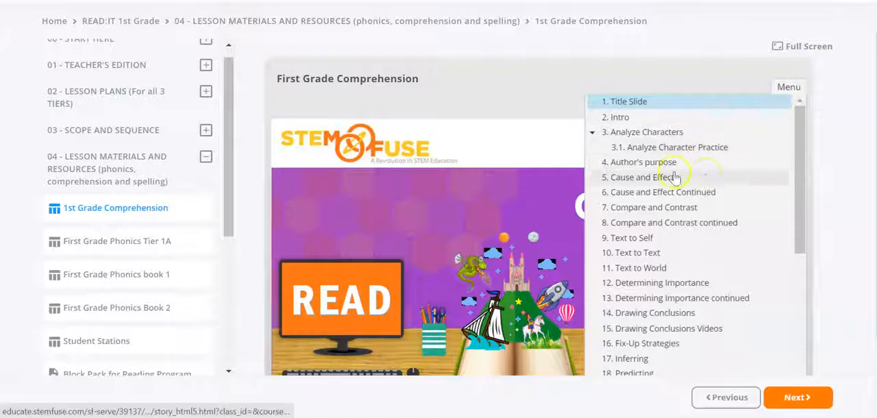
left_click(641, 177)
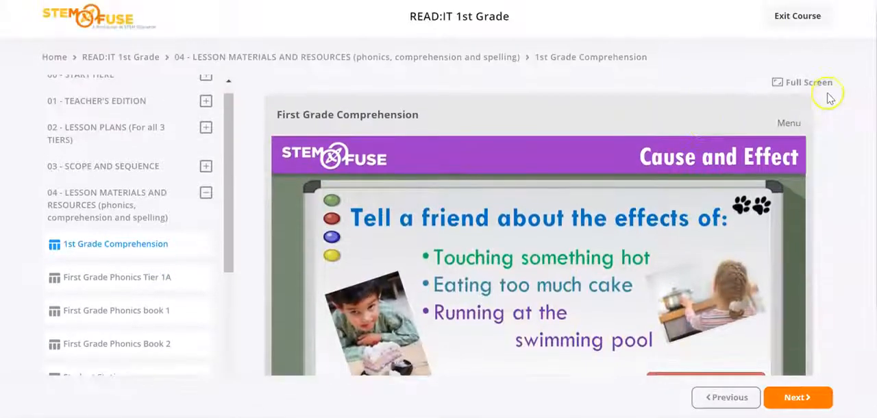
- Show the slide full screen and play its Peanuts Charlie Brown video clip
left_click(803, 82)
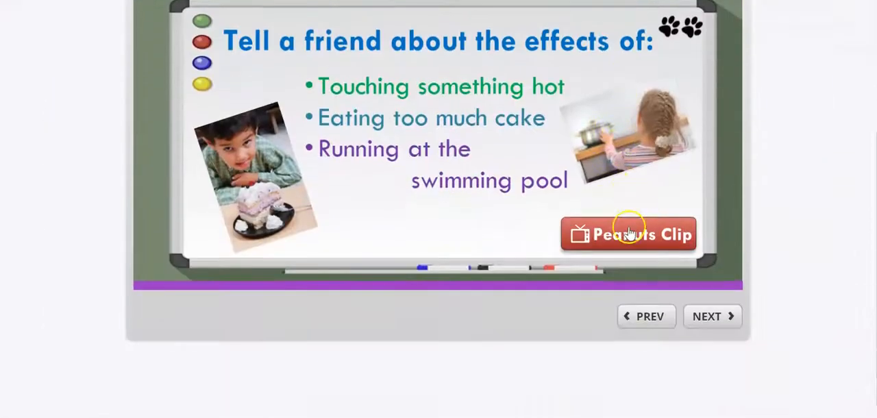
left_click(627, 233)
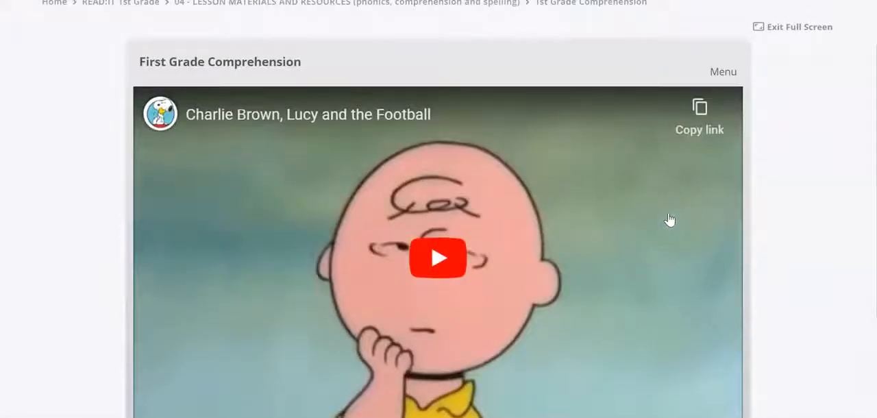
scroll("down", 3)
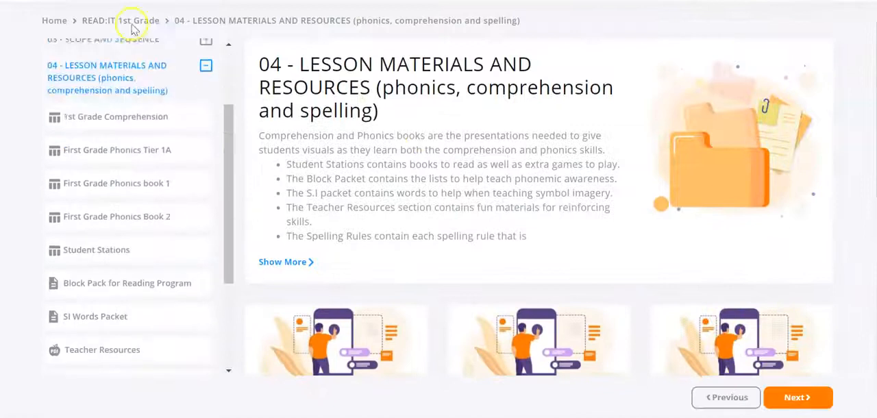
- Open First Grade Phonics book 1 without resuming and begin the Phonics Strategies lessons
scroll("down", 3)
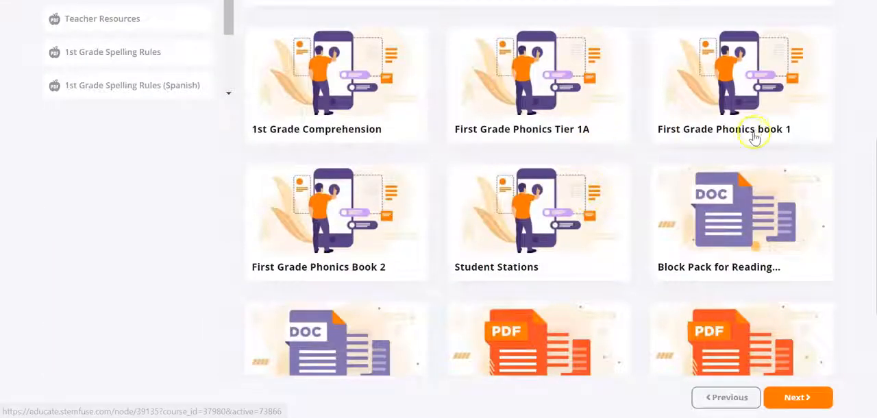
left_click(740, 82)
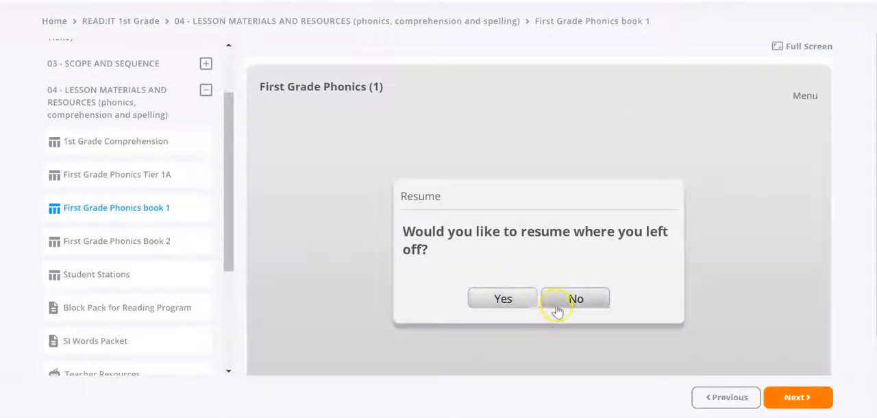
left_click(575, 299)
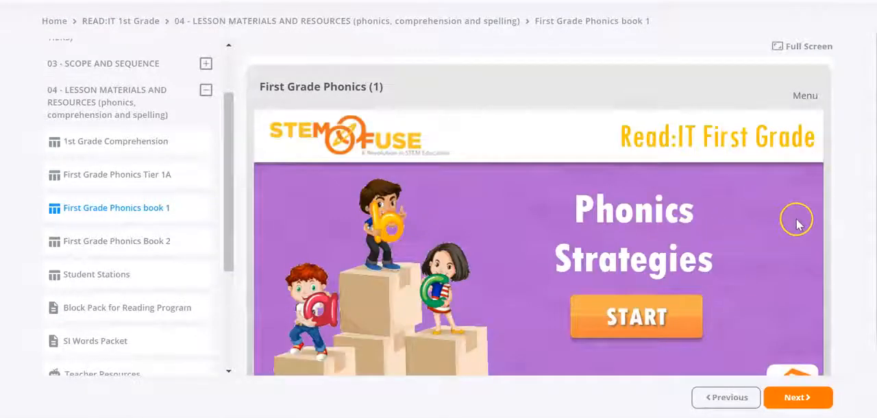
left_click(802, 47)
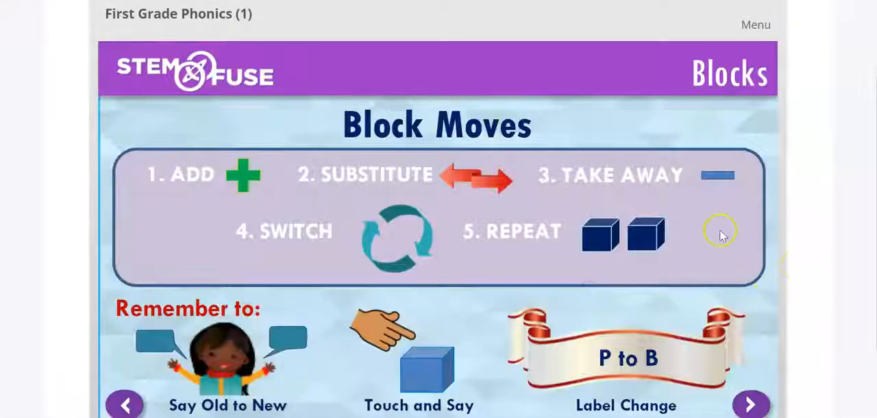
- Advance past the Block Moves and Block Mat slides to the Sight Words slide
scroll("down", 3)
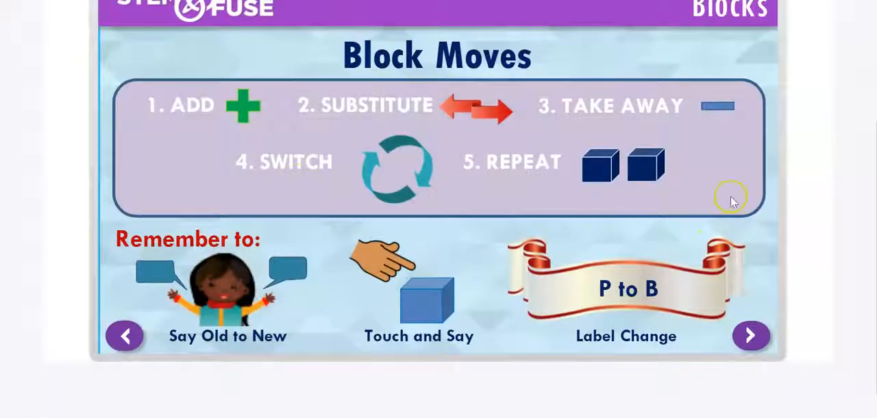
mouse_move(553, 331)
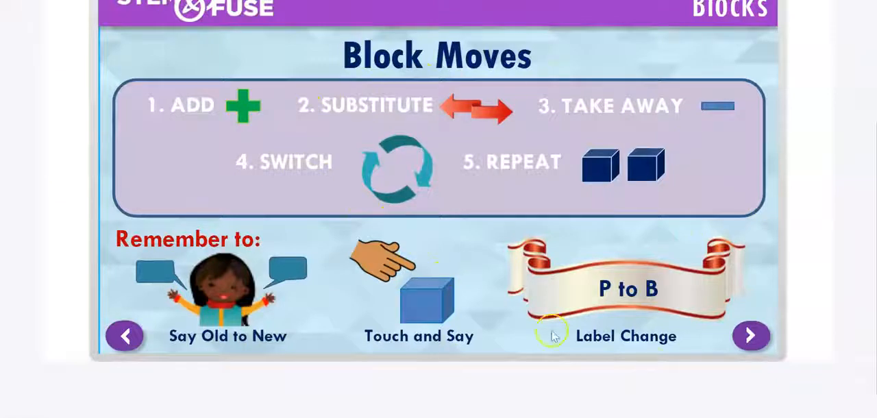
left_click(751, 334)
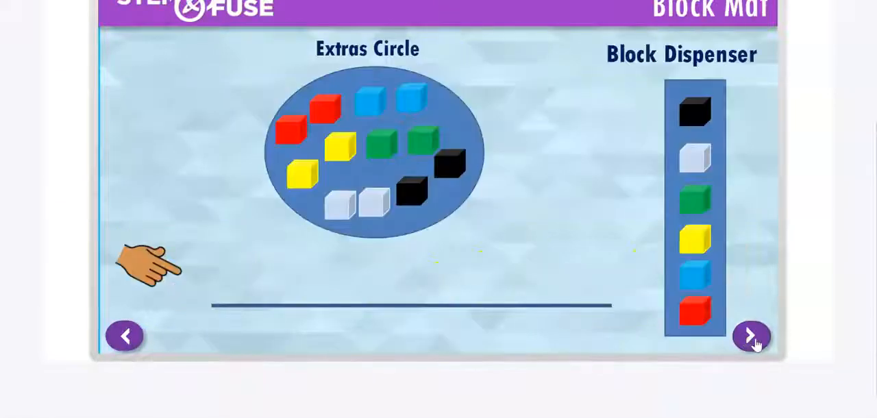
left_click(751, 337)
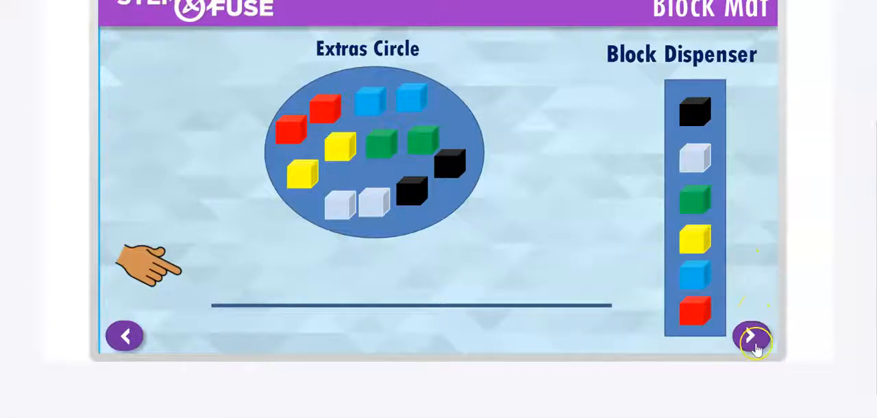
left_click(751, 336)
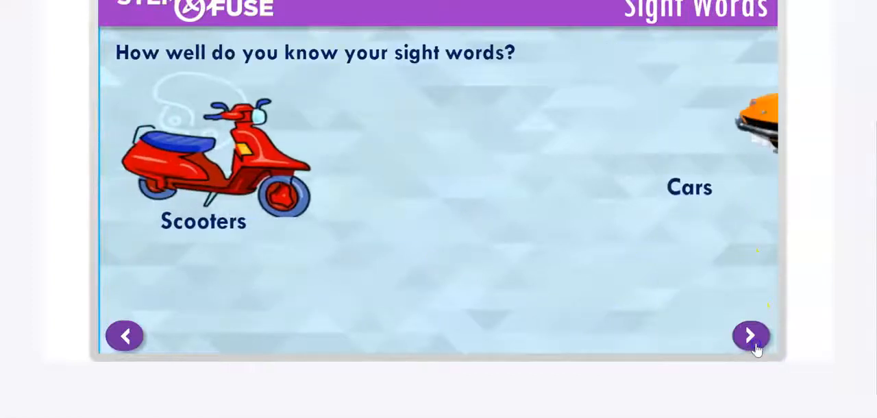
- Advance through Word Maker Square and Jaw Droppers to the 'It is tan.' suitcase sentence, leaving full screen
left_click(751, 334)
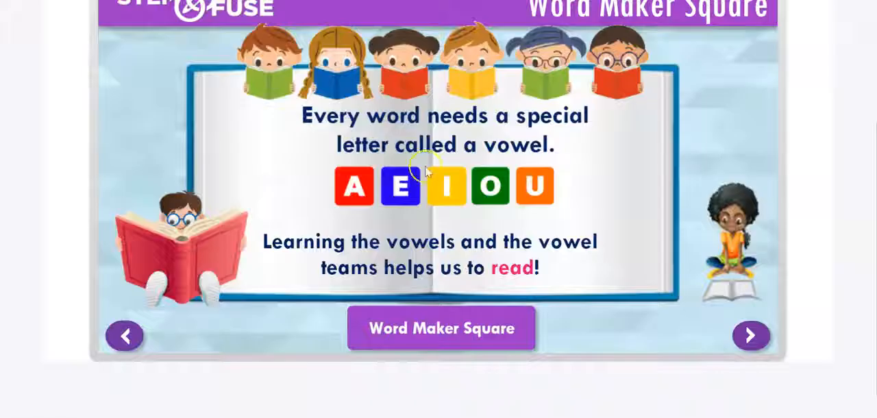
left_click(751, 335)
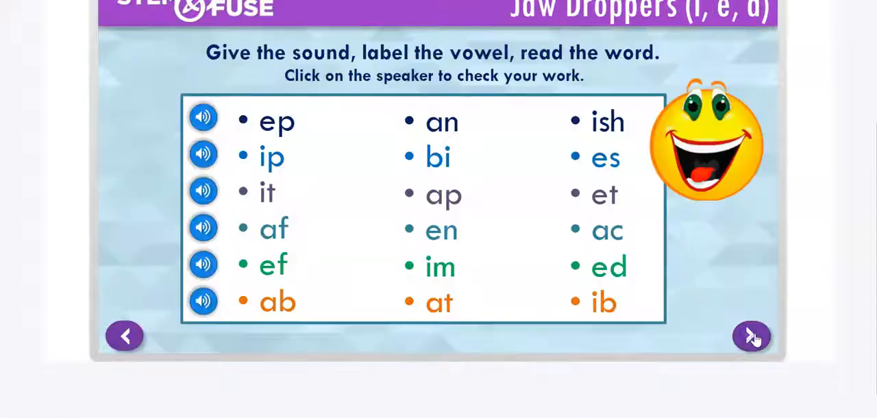
mouse_move(682, 112)
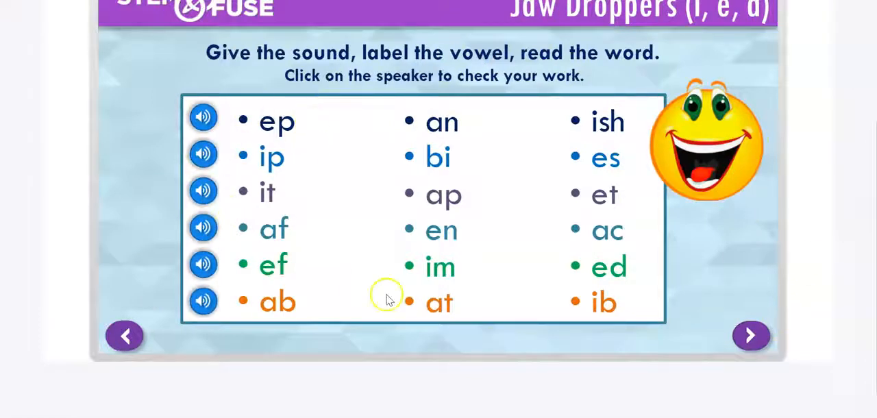
left_click(752, 334)
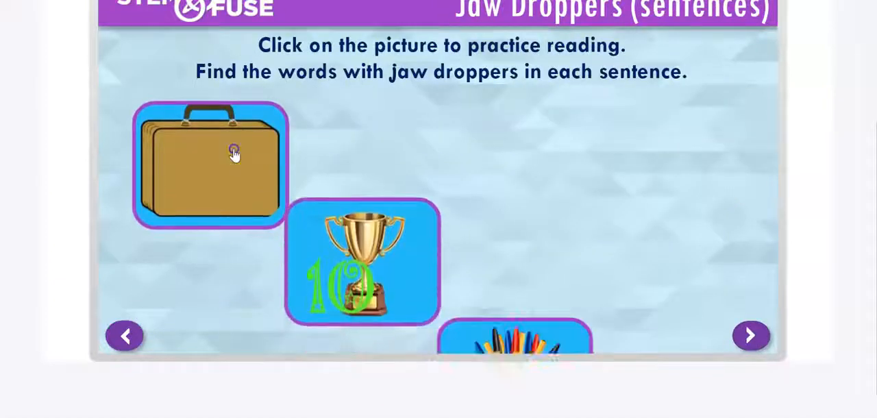
left_click(233, 163)
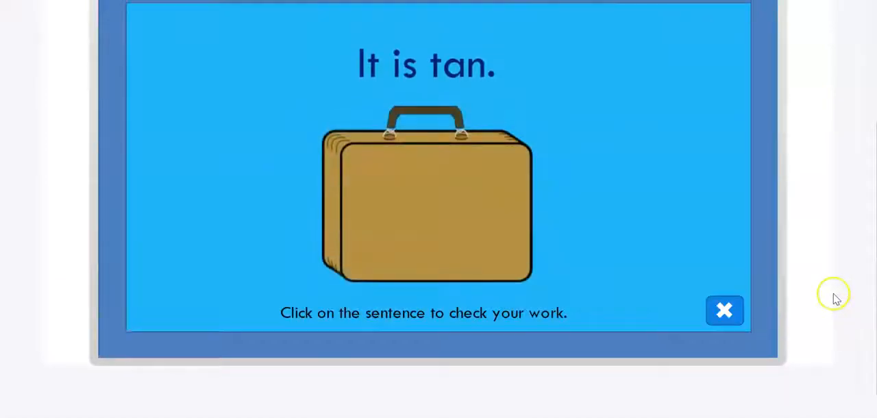
left_click(724, 310)
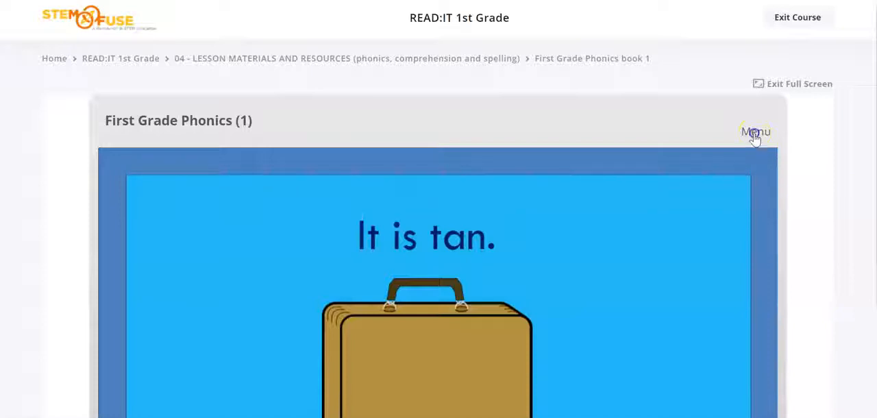
- From the book menu, open the Comprehension Strategy Scope and Sequence Google Doc
left_click(755, 132)
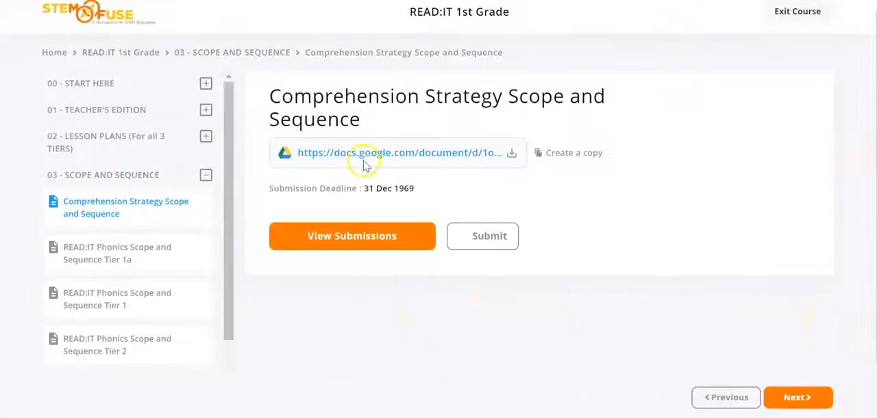
left_click(400, 152)
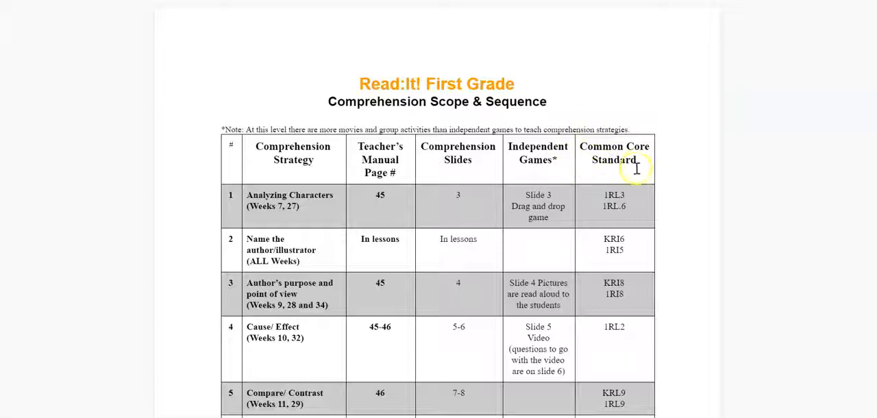
mouse_move(310, 227)
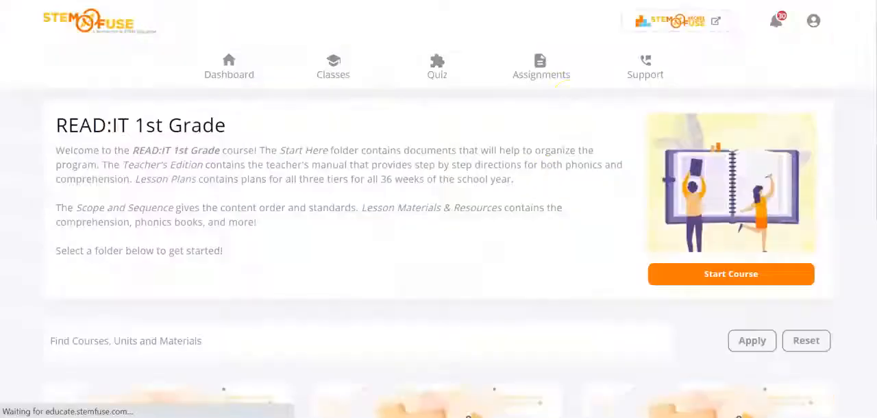
- Scroll to the lower Lesson Materials tiles and open the 1st Grade Spelling Rules PDF
scroll("down", 3)
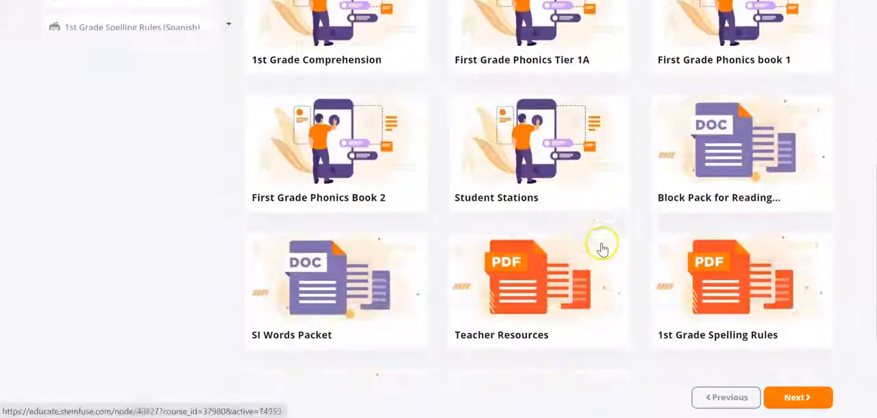
scroll("down", 3)
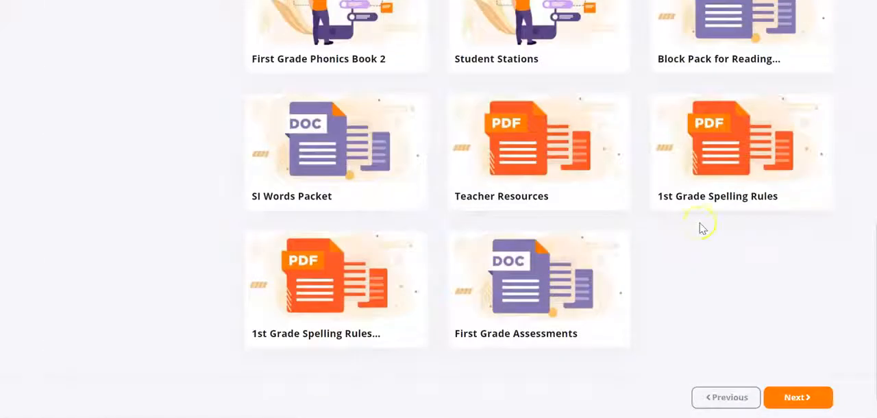
mouse_move(348, 309)
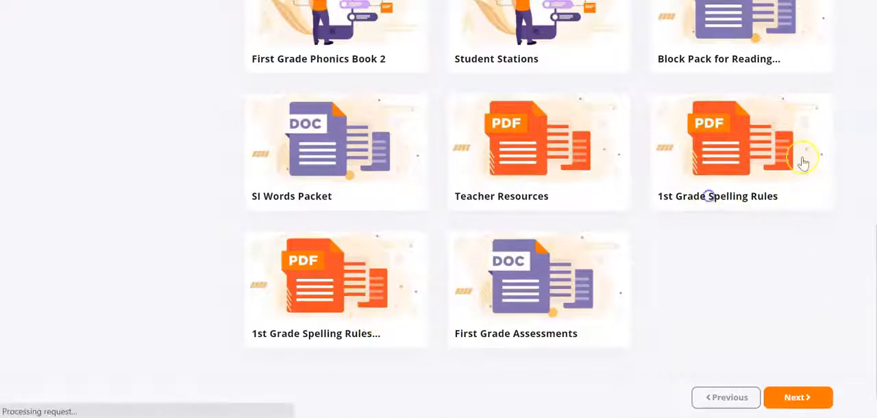
left_click(741, 151)
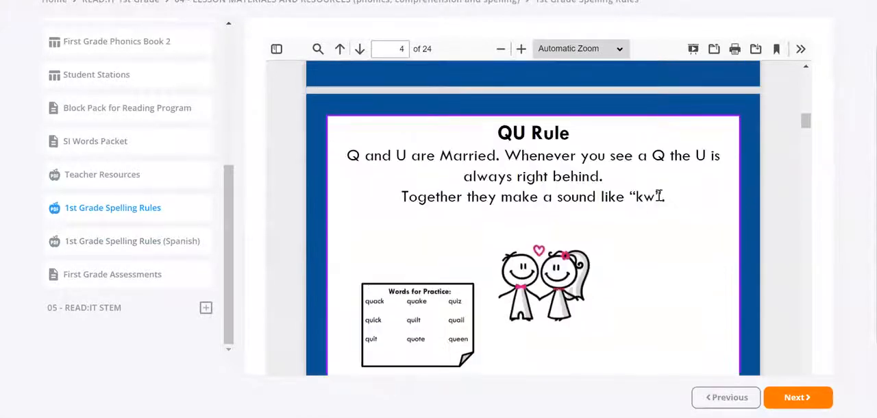
mouse_move(656, 226)
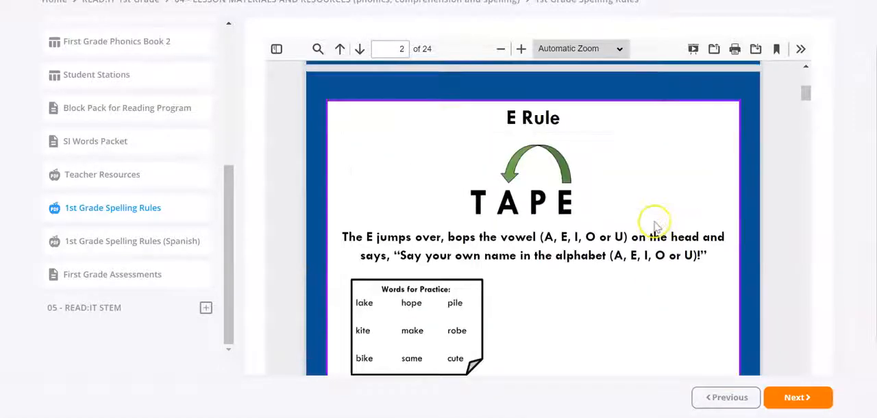
mouse_move(610, 226)
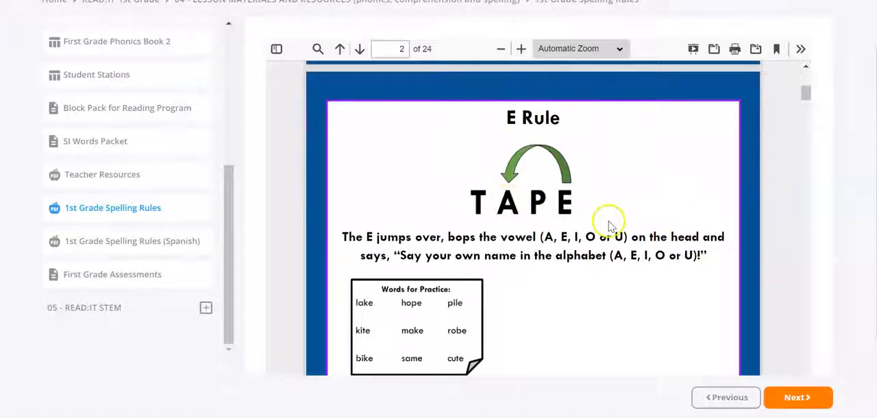
mouse_move(591, 231)
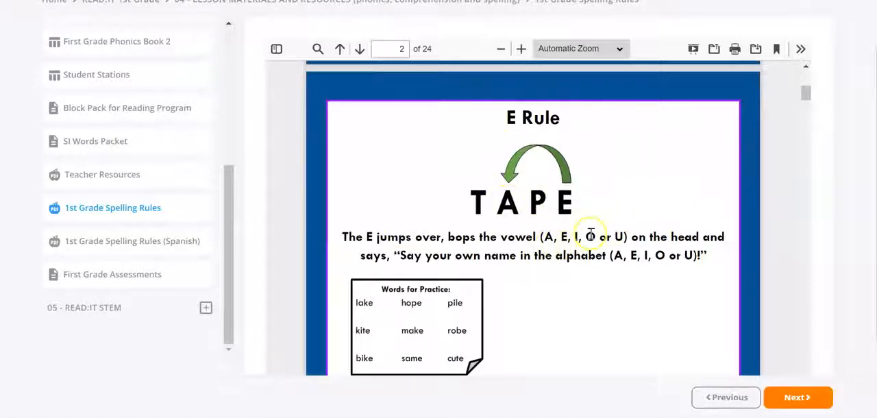
mouse_move(701, 296)
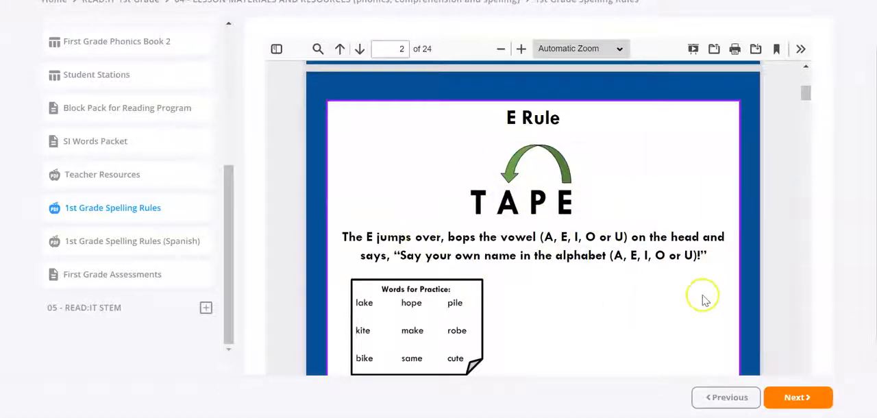
- Page the Spelling Rules PDF from the QU Rule to the E Rule and its teaching notes
left_click(359, 49)
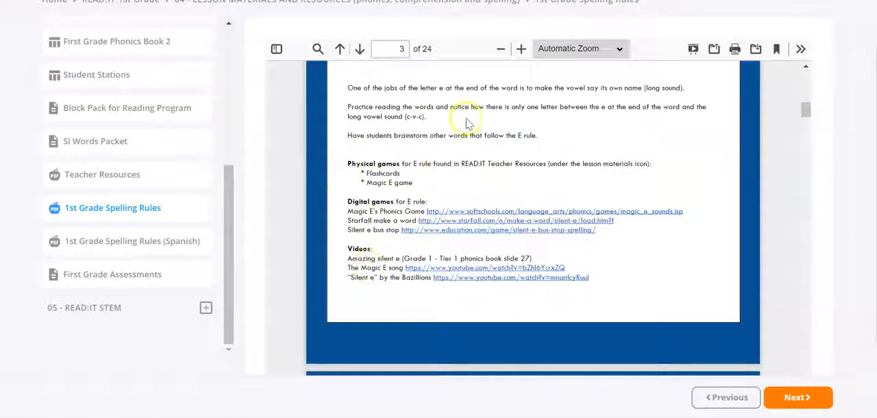
mouse_move(587, 272)
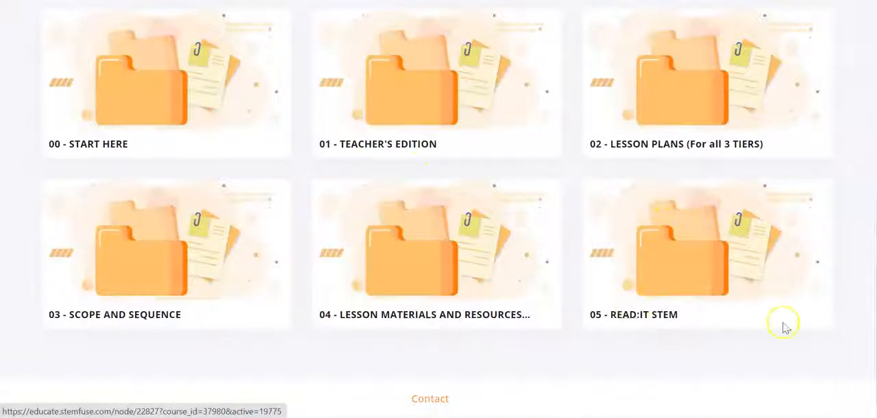
mouse_move(408, 191)
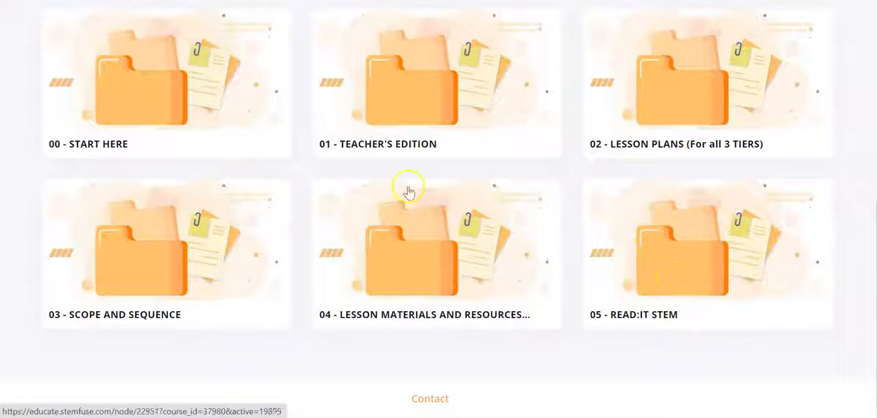